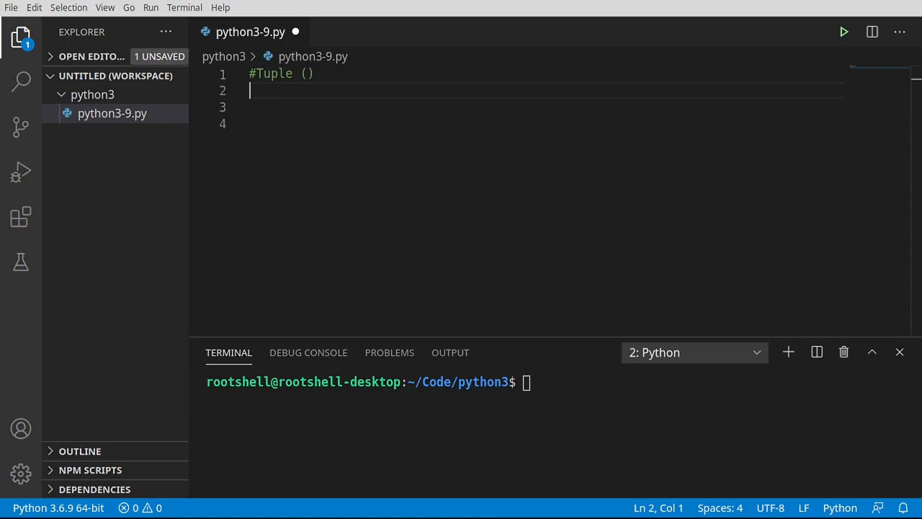
mouse_move(686, 255)
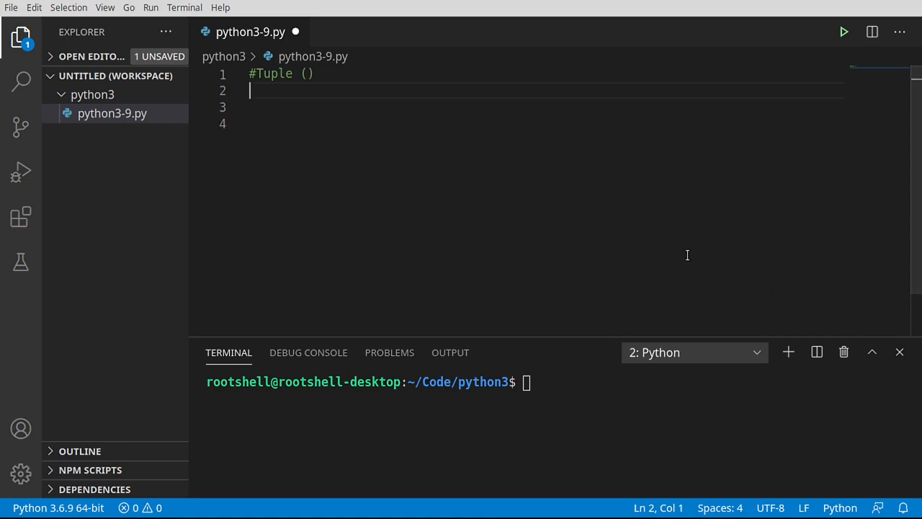
Add the comment '#Tuple is a fast list that can not be modified' on a new line.
type("#Tuple is a fast list that can not be modified")
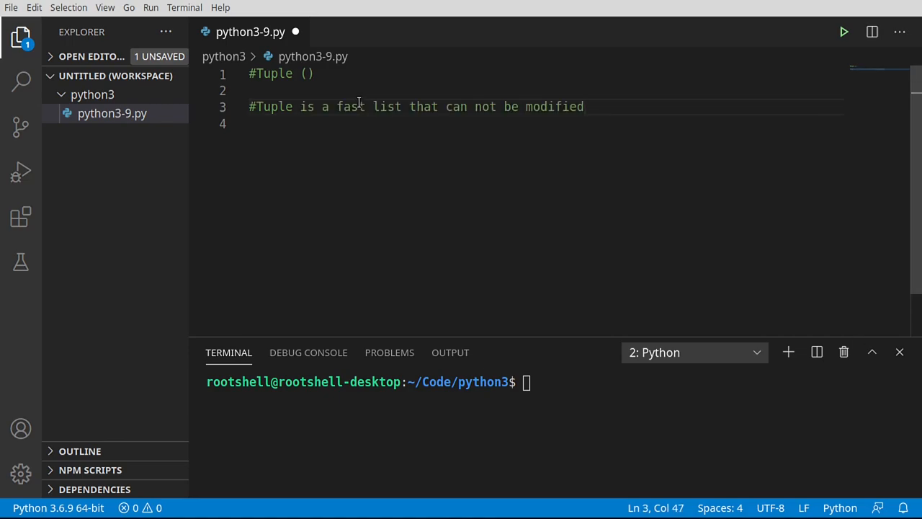
key("Enter")
type("t")
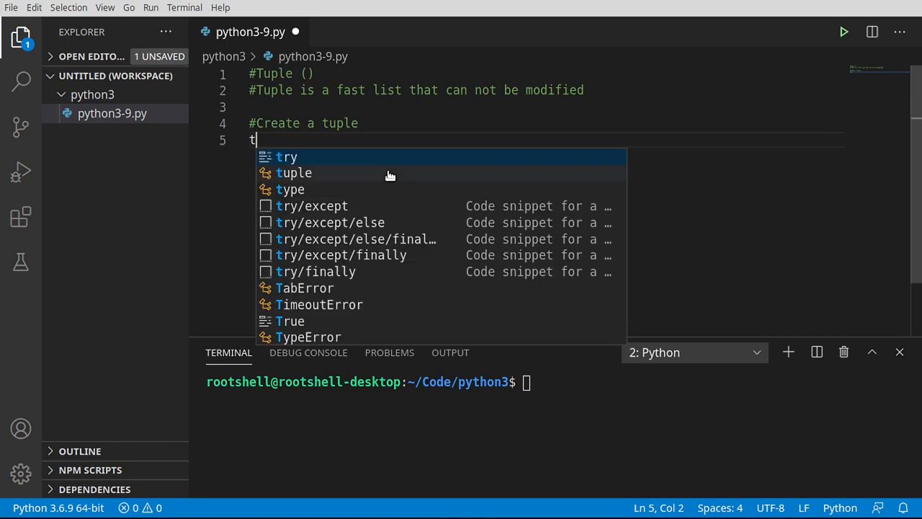
Define t = (1,2,3,4) and print(t) under the Create a tuple heading.
type("=")
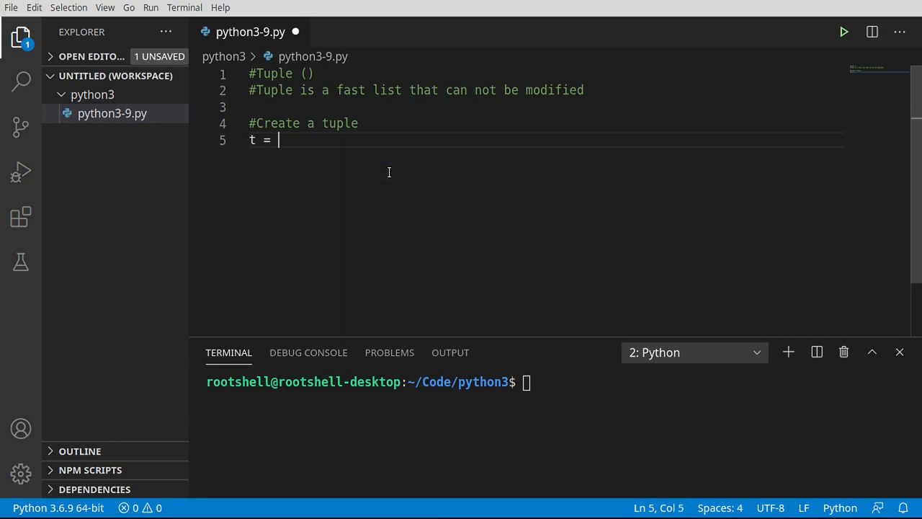
type("()")
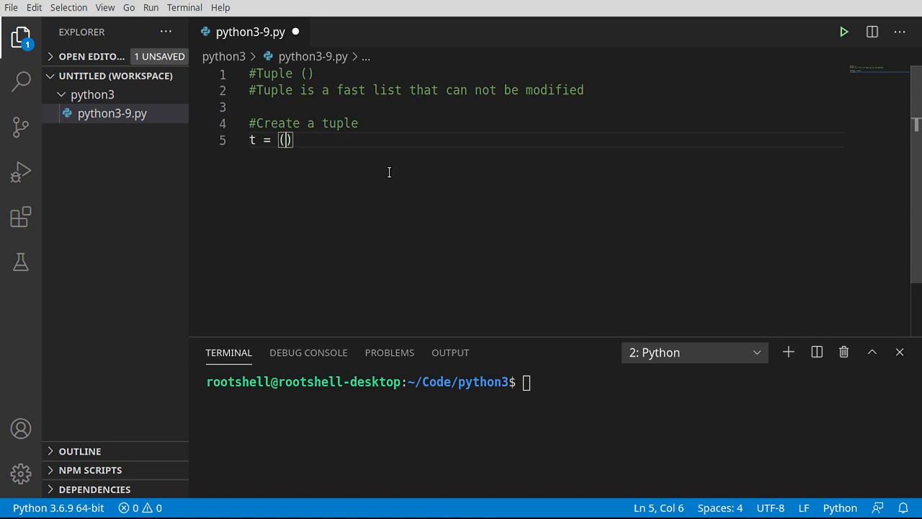
type("1,2,3,4")
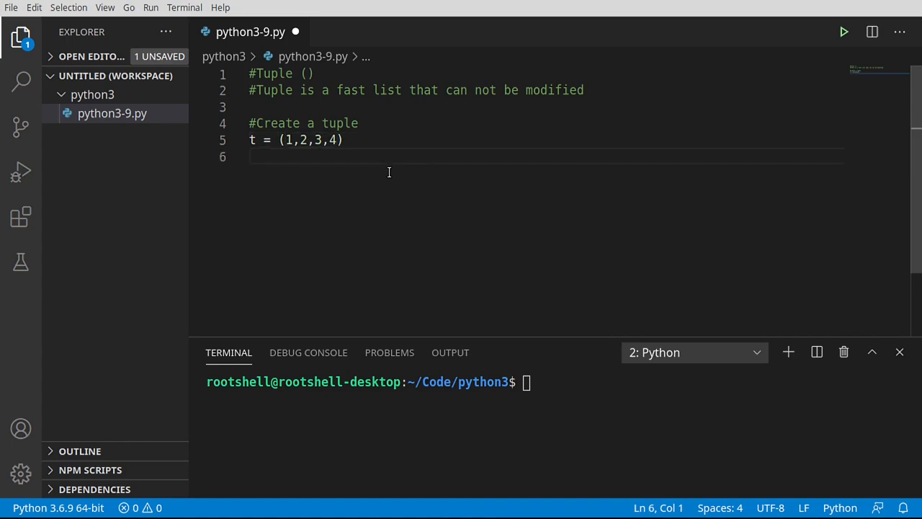
type("print(")
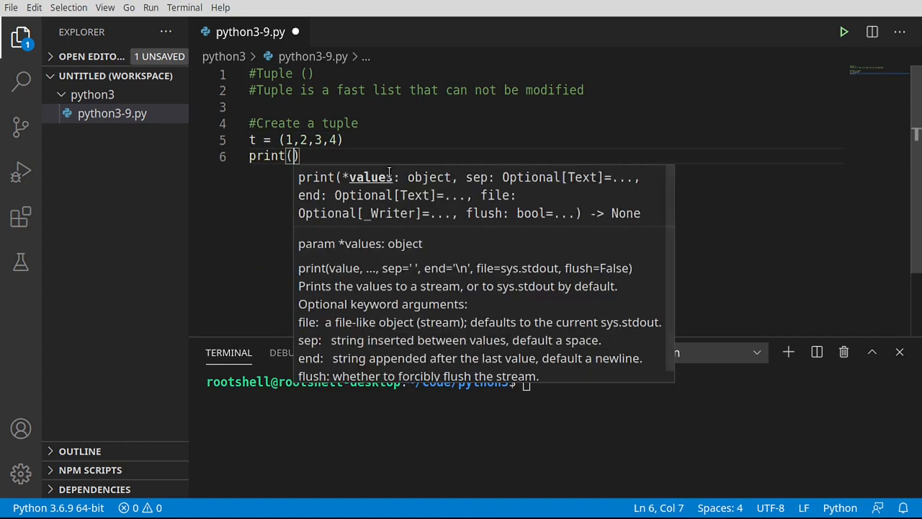
type("t")
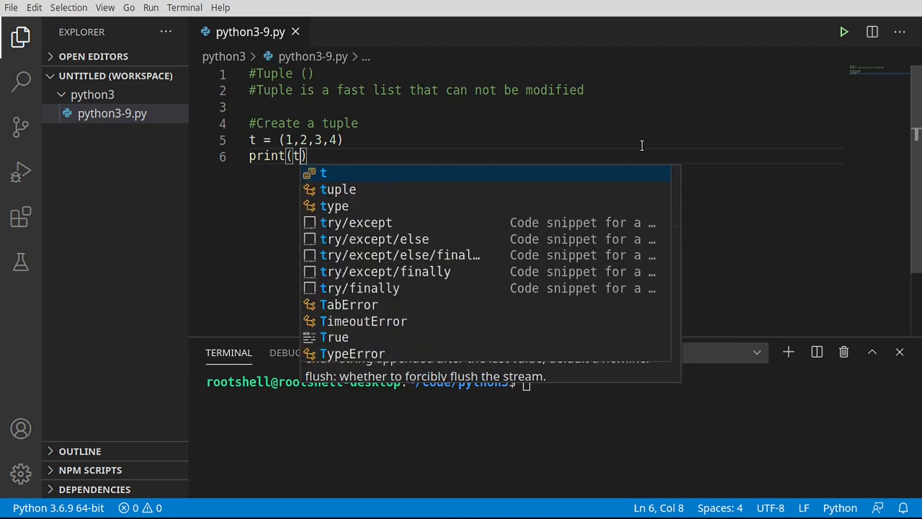
left_click(844, 31)
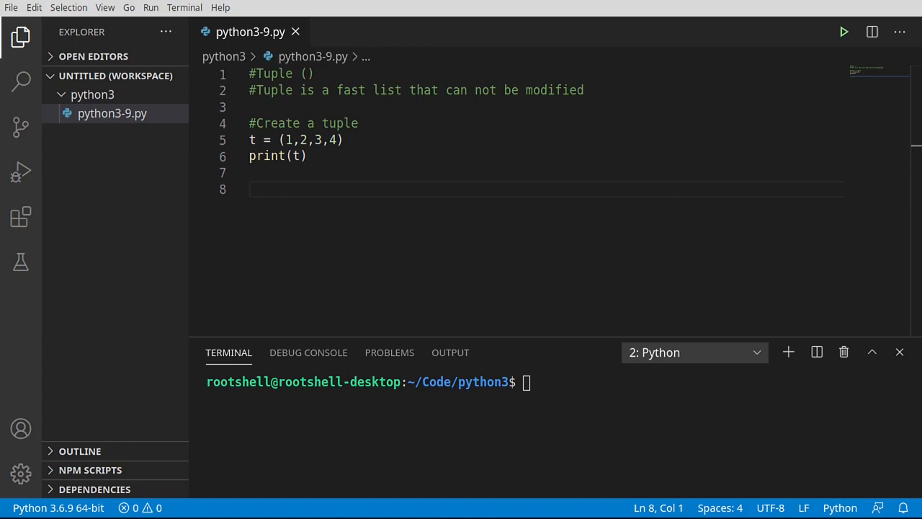
Add '#Access elements' with print(f'Index: {t[0]}') and run the script.
type("#Access elements")
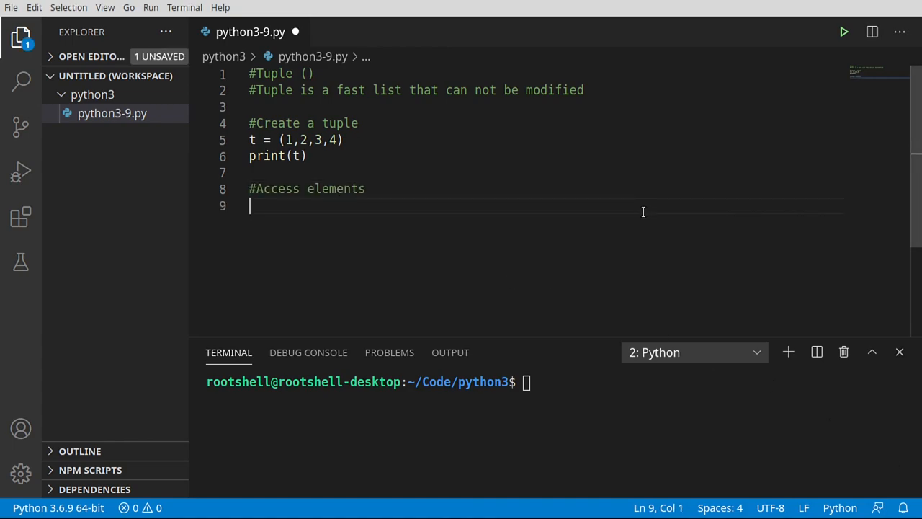
type("print")
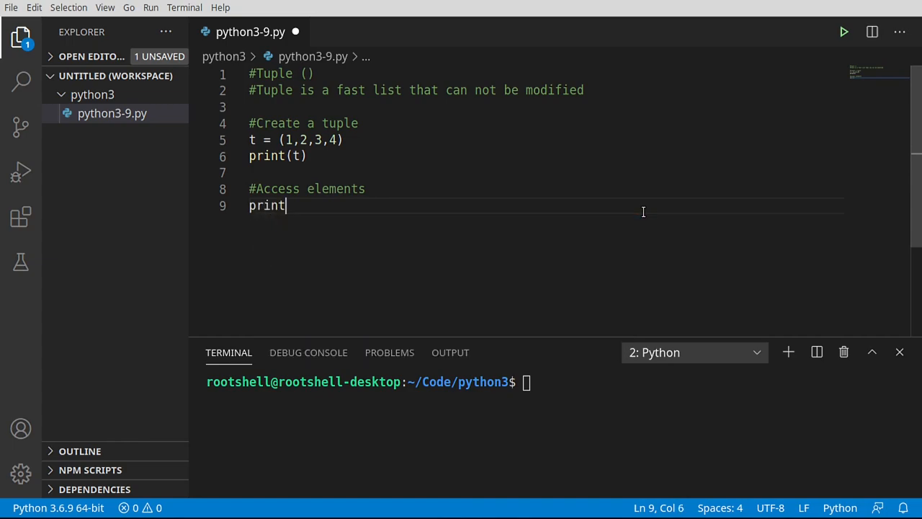
type("(f'')")
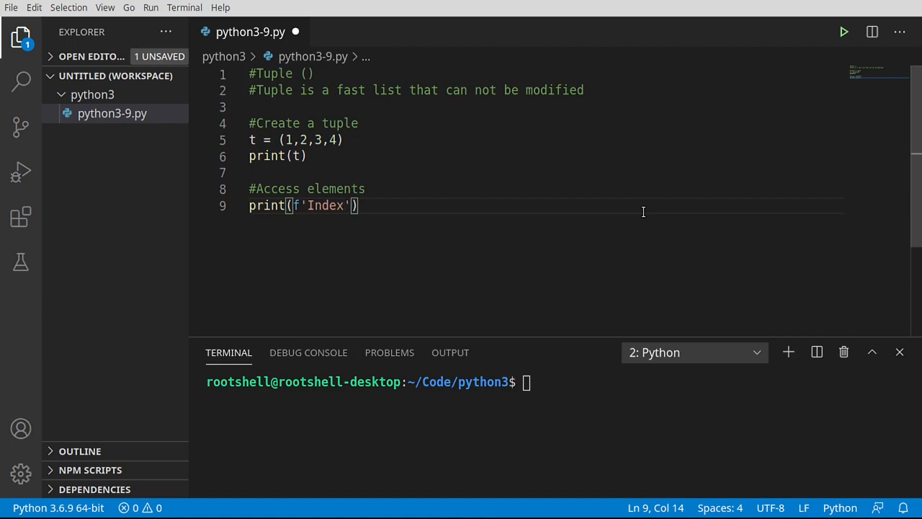
type(": {}")
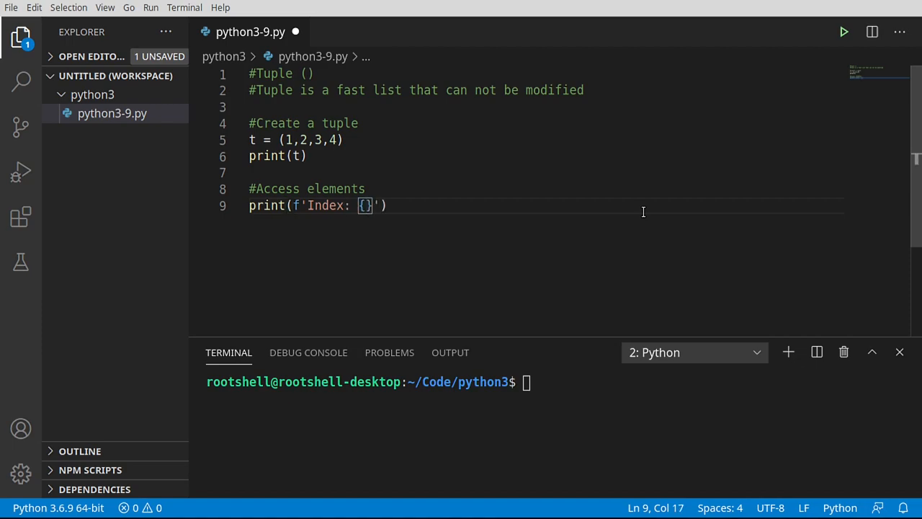
type("t[")
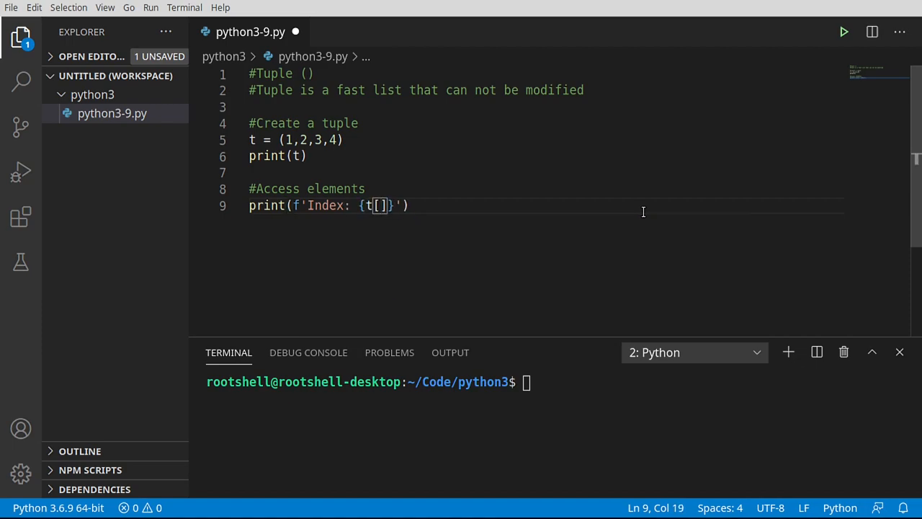
type("0")
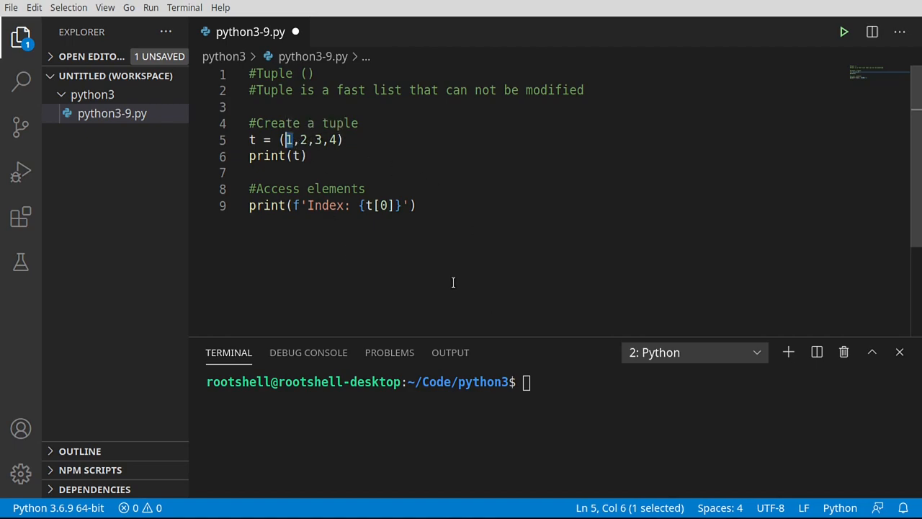
left_click(843, 31)
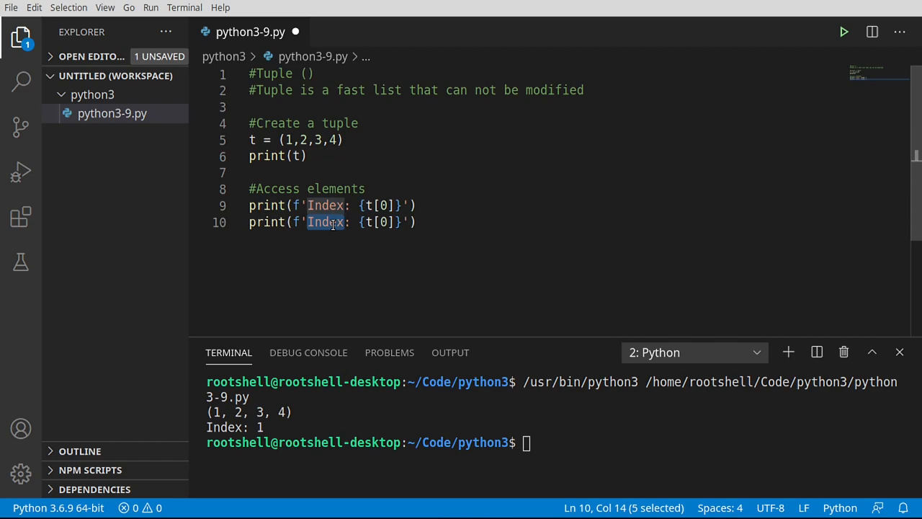
Relabel the copied line to print Slice: {t[2:]}, save, and run it.
type("Slice")
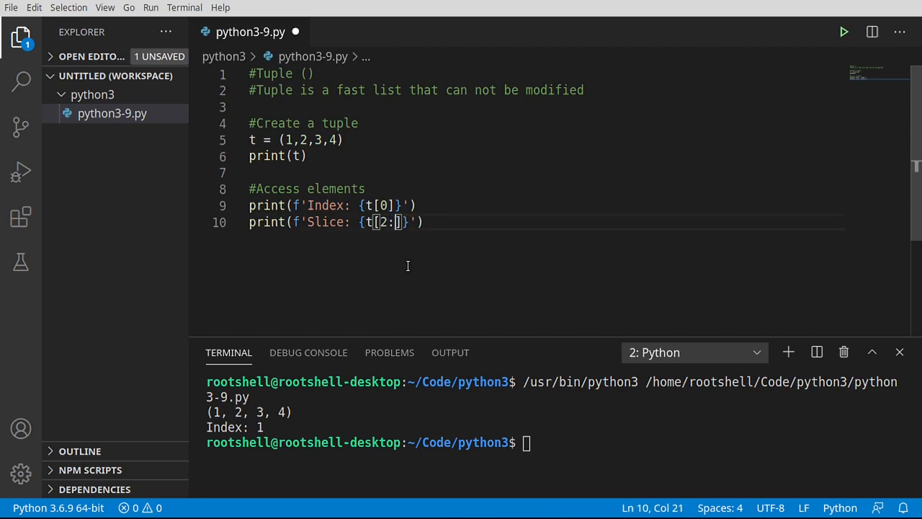
key("ctrl+s")
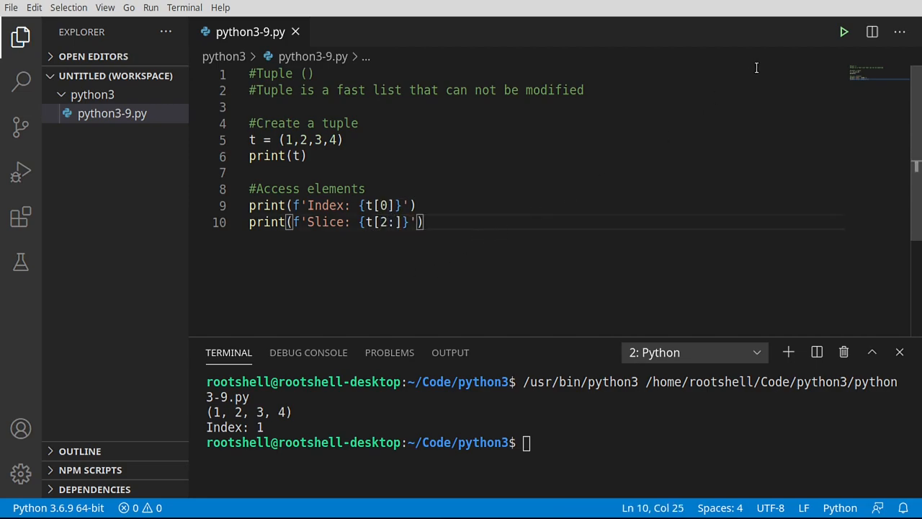
left_click(843, 32)
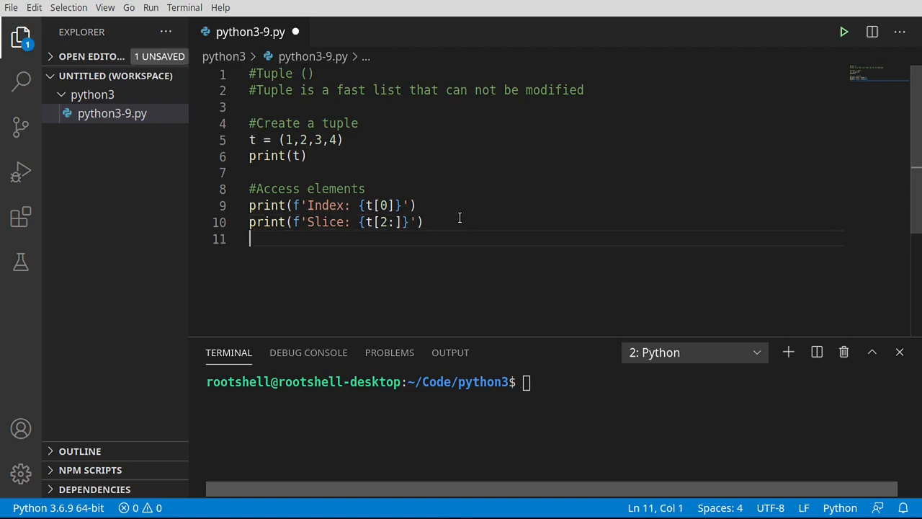
Change the copied line to print(f'Bool: {3 in t}') and run to see True.
double_click(326, 238)
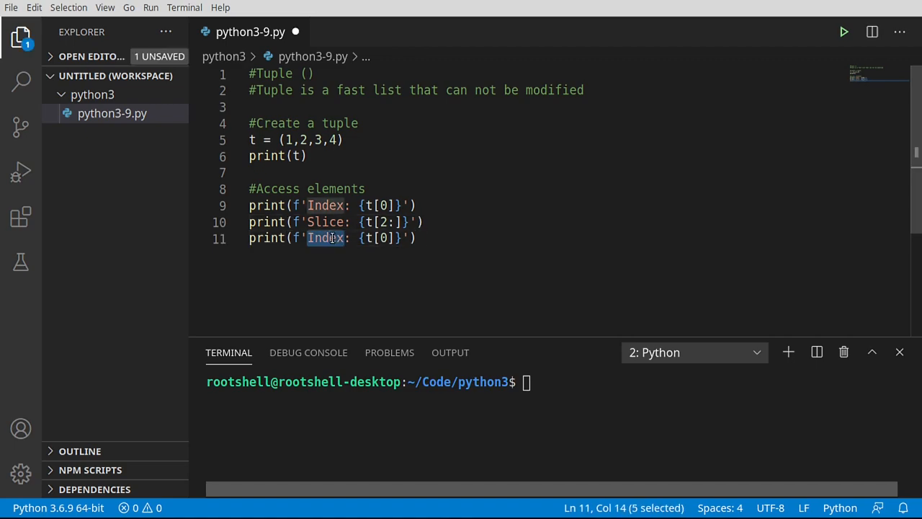
type("Bool")
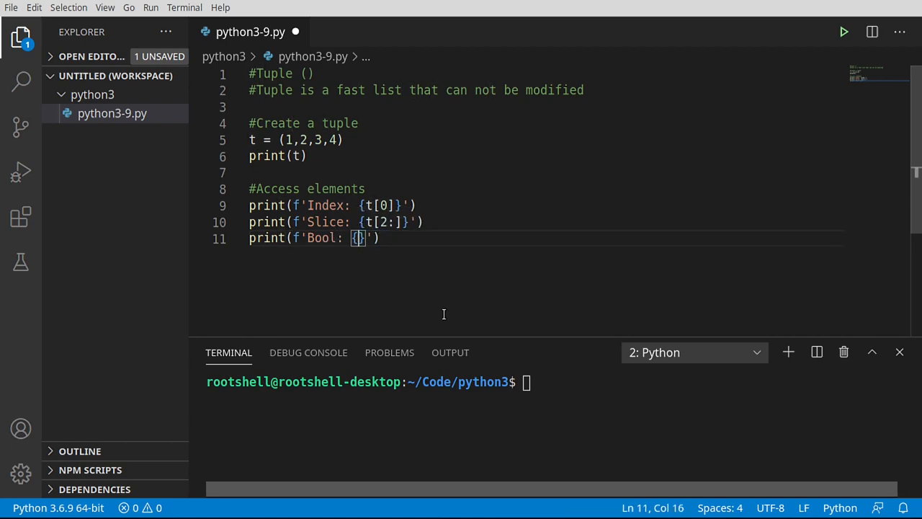
type("3 in t")
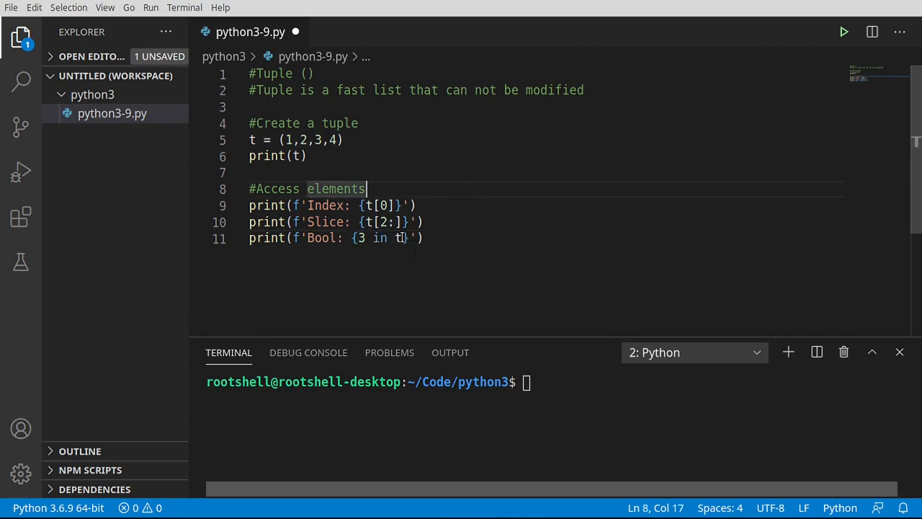
double_click(360, 238)
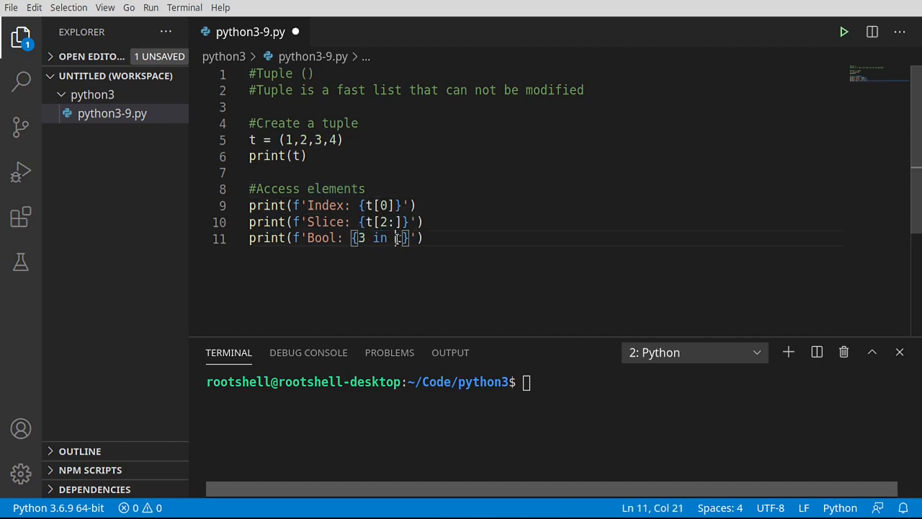
double_click(399, 237)
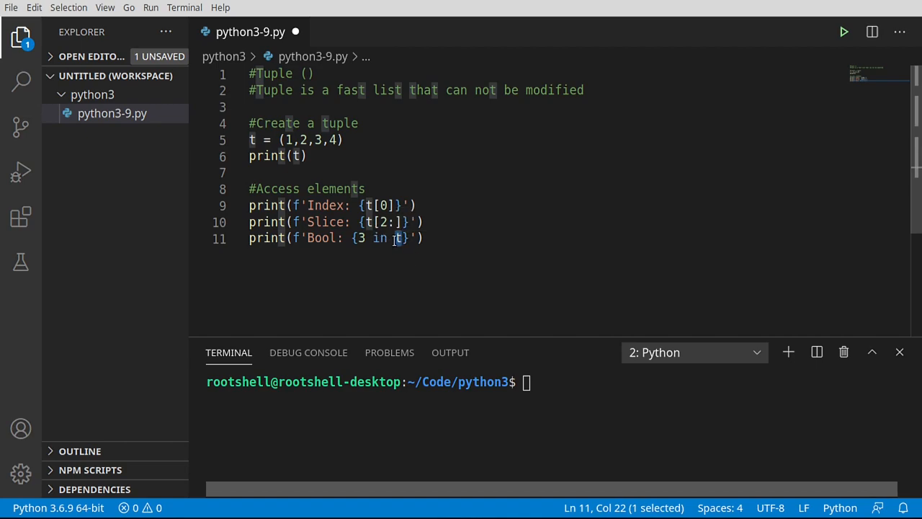
mouse_move(252, 141)
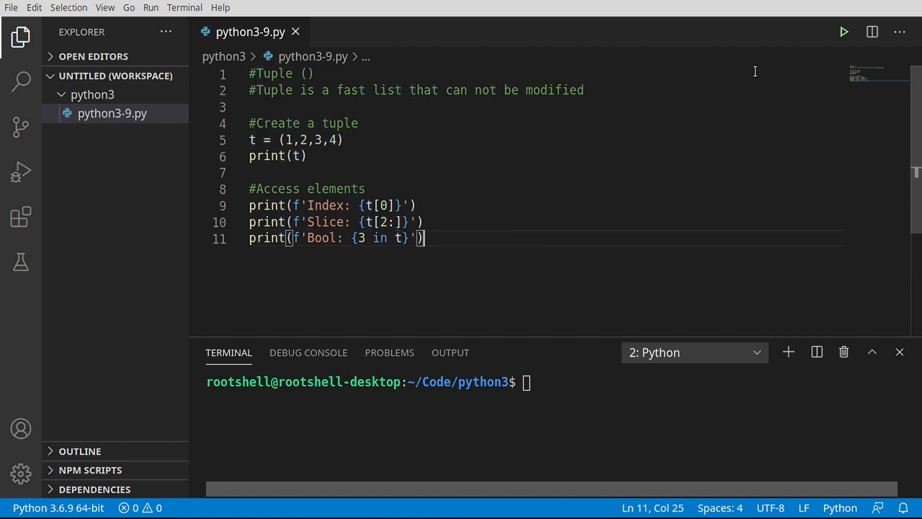
left_click(842, 31)
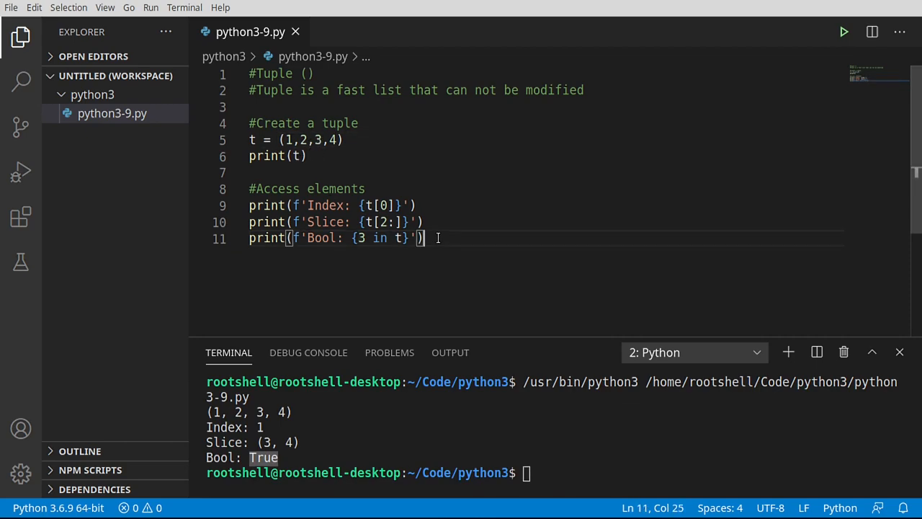
key("Enter")
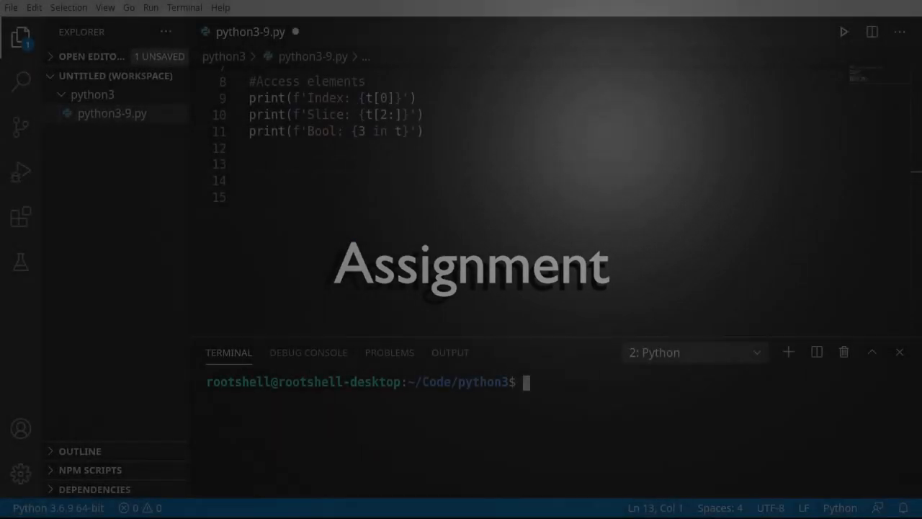
Add an '#Assignment' comment and the line (x,y,z) = (1,2,3).
type("#Assignment")
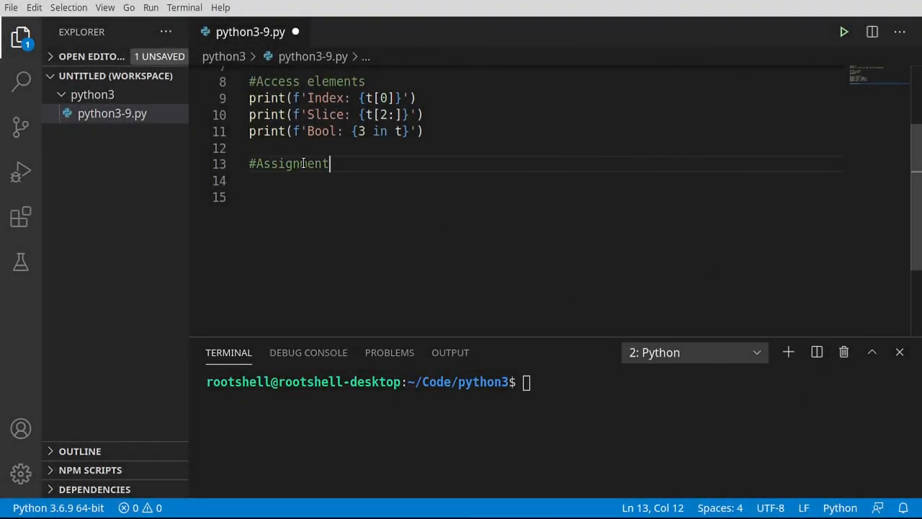
key("enter")
type("(")
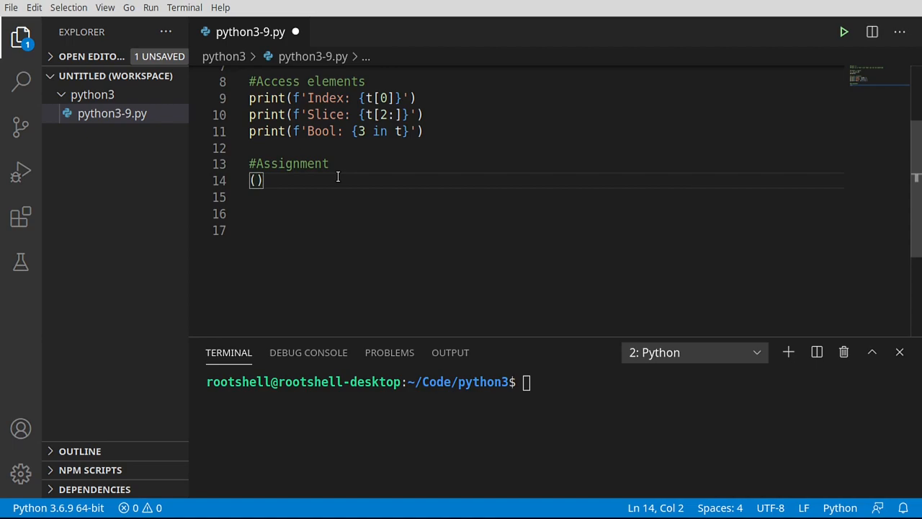
type("x")
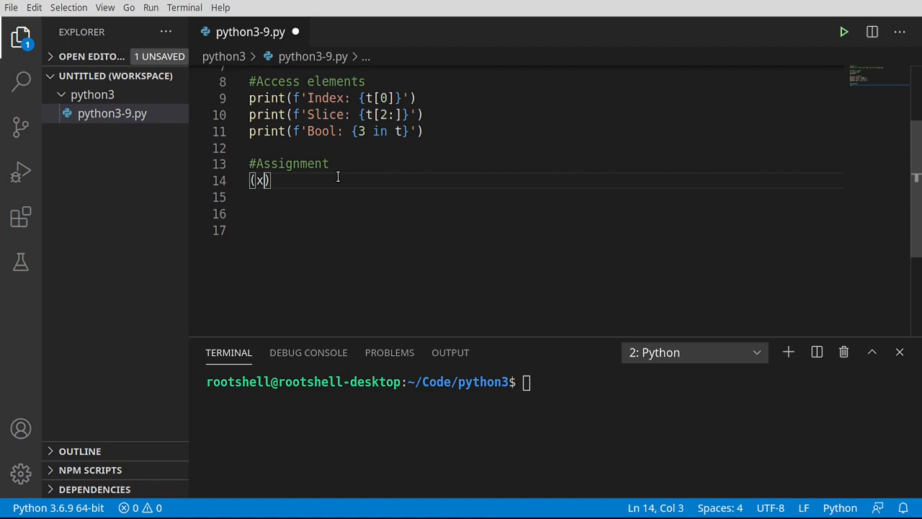
type(",y,z")
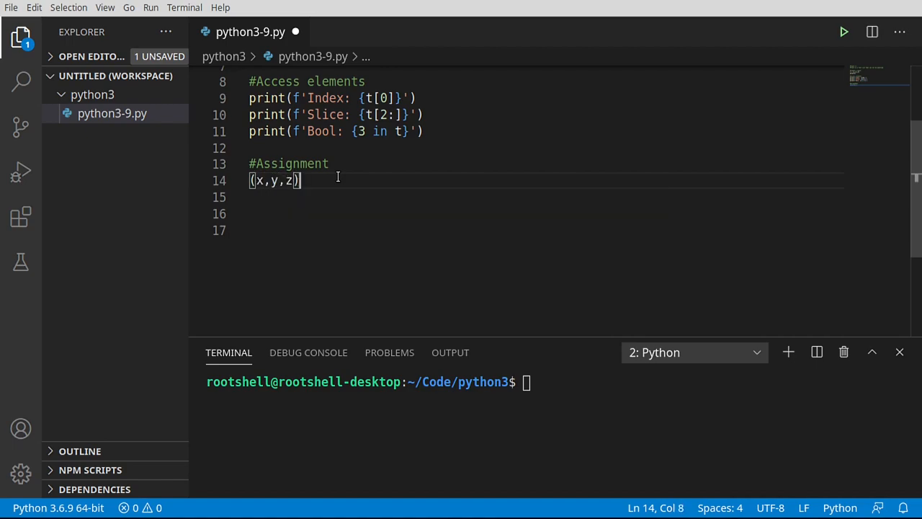
type("= (")
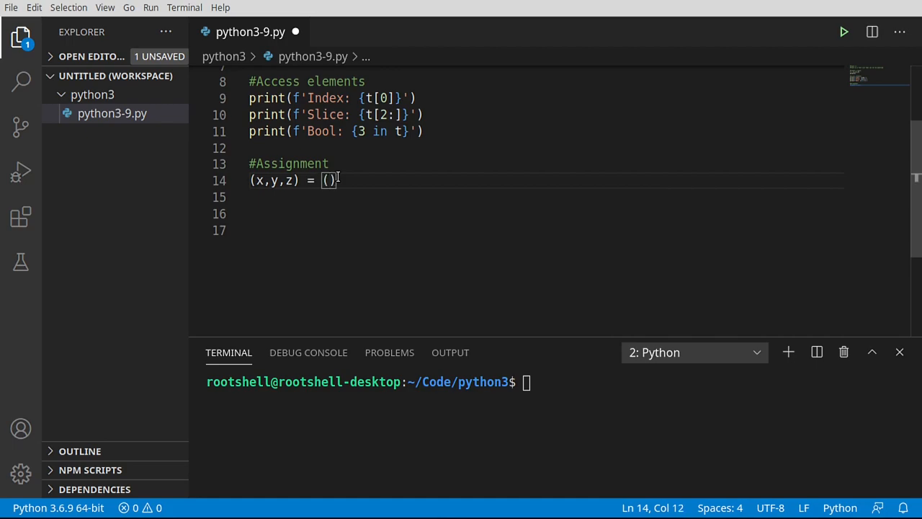
type("1,2")
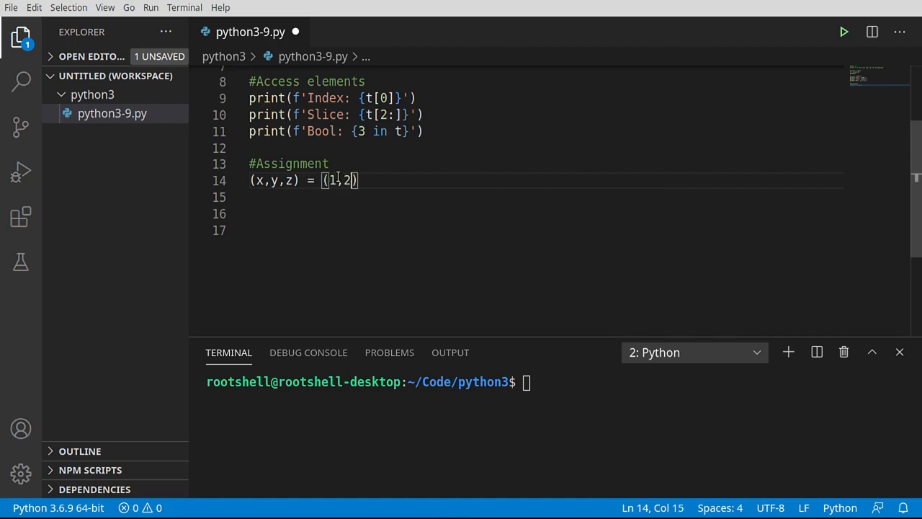
type(",3")
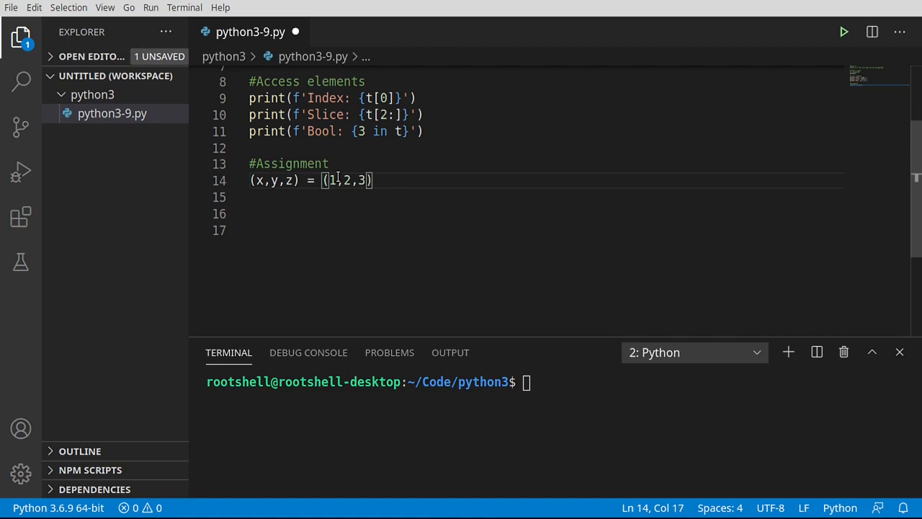
key("Enter")
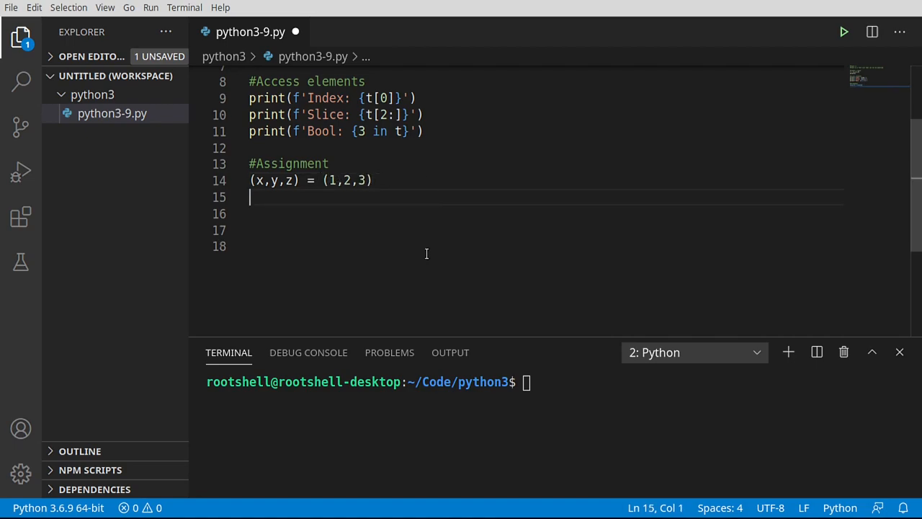
Print x, y and z on three separate lines after the assignment.
left_click(295, 180)
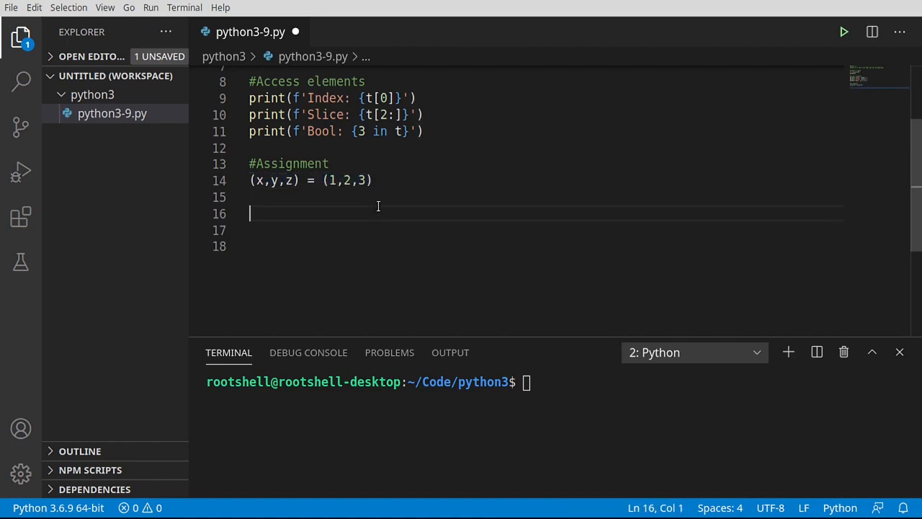
left_click(286, 196)
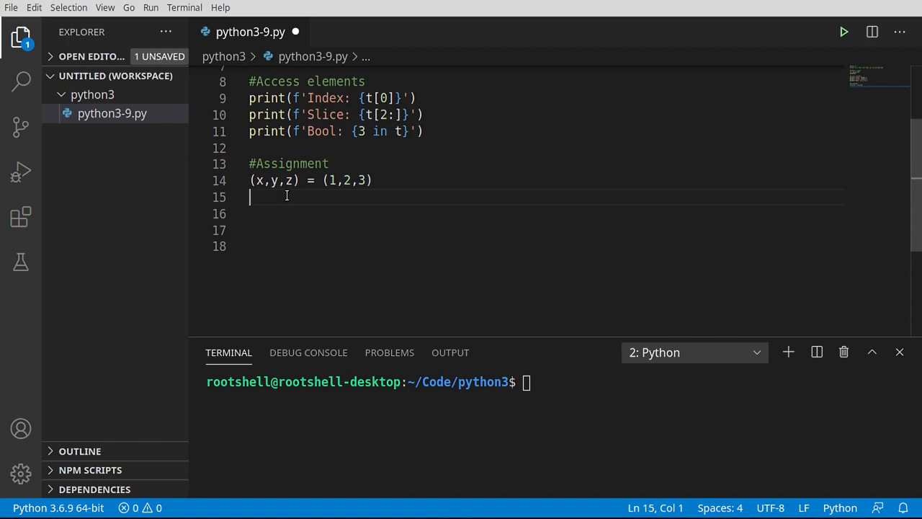
type("print(x)")
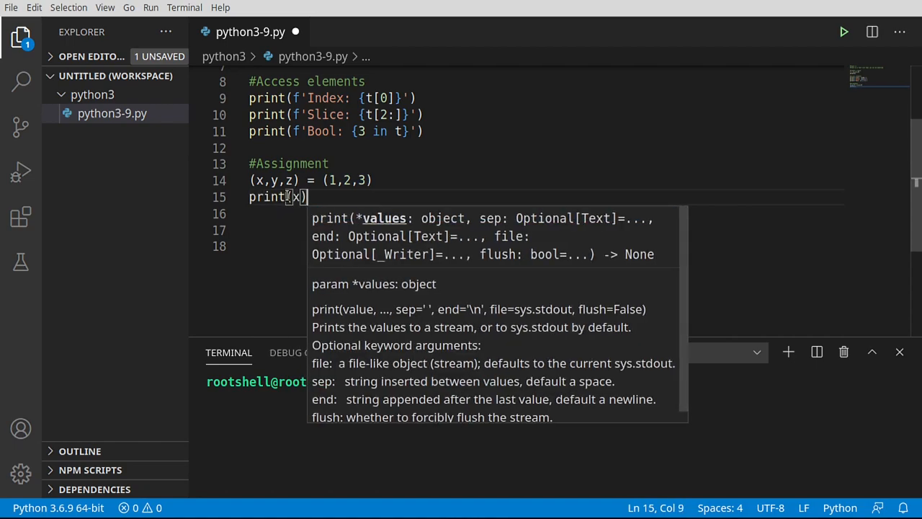
type("print")
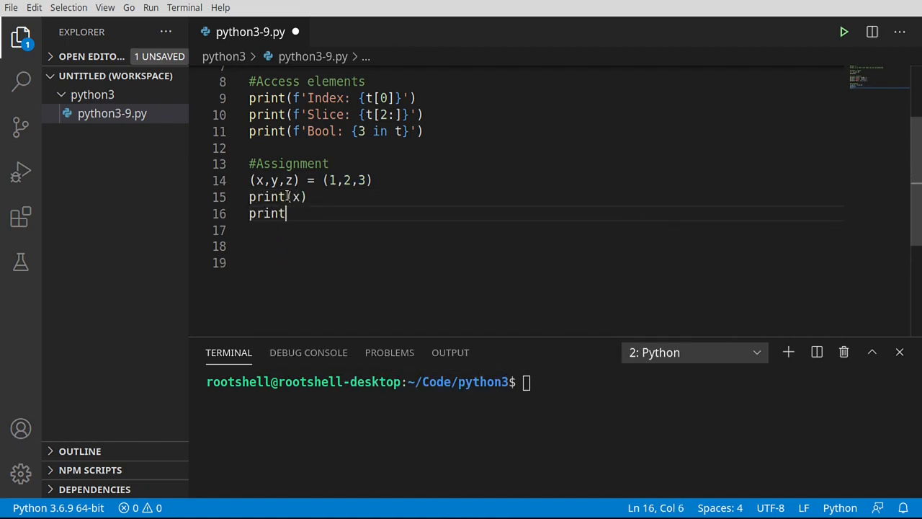
type("(y)")
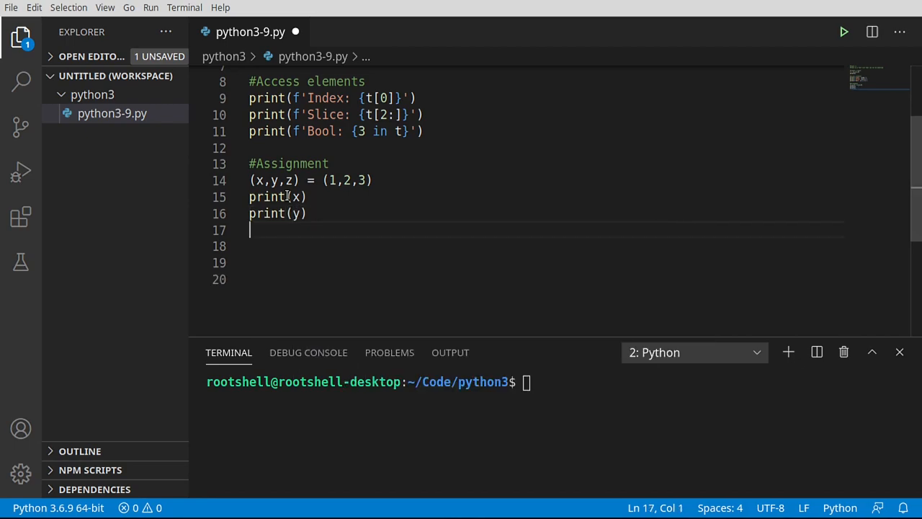
type("print(")
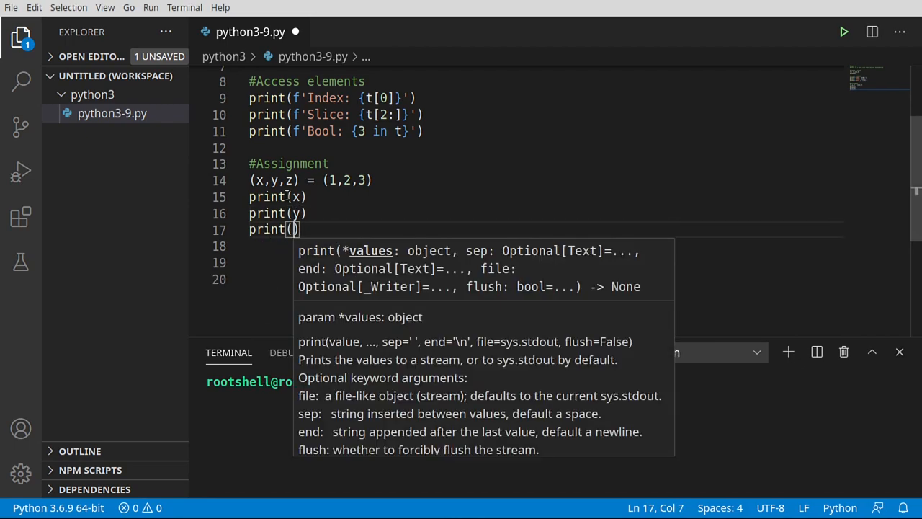
type("z")
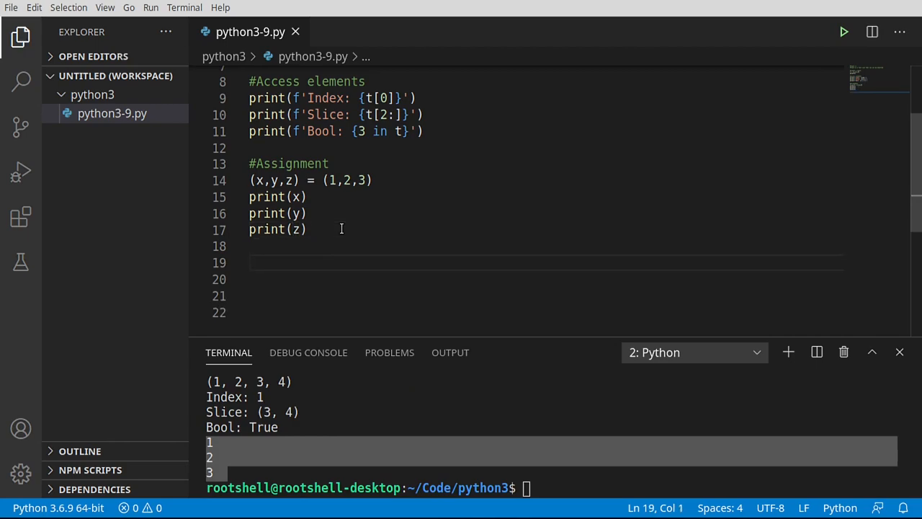
Copy the assignment block below and replace (1,2,3) with range(1).
left_click_drag(248, 180, 305, 229)
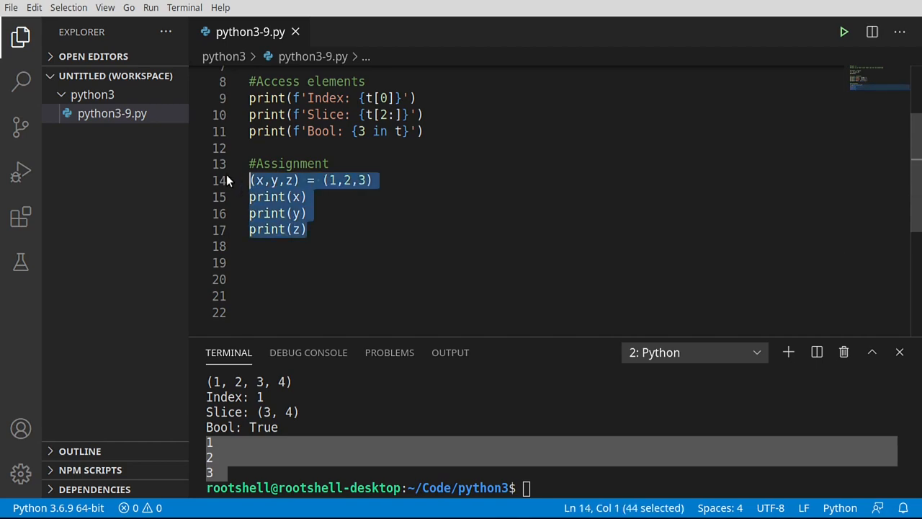
type("#Assignment")
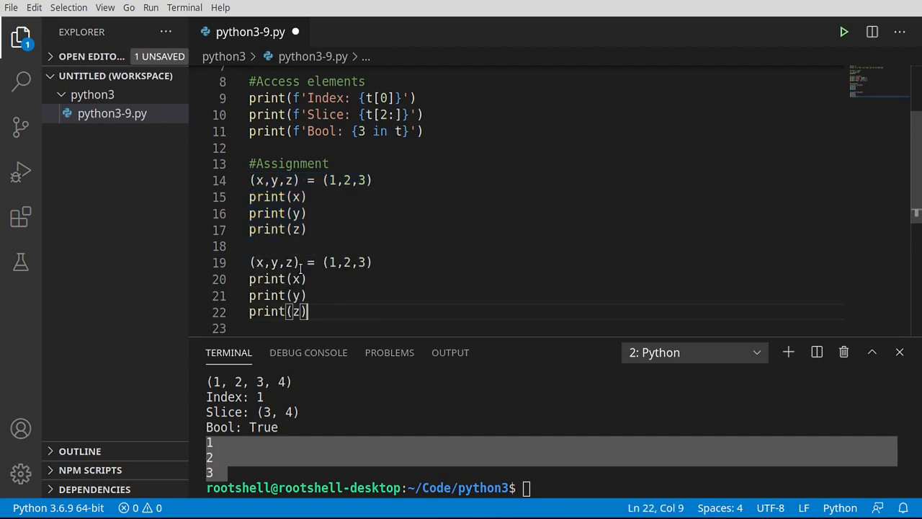
double_click(346, 262)
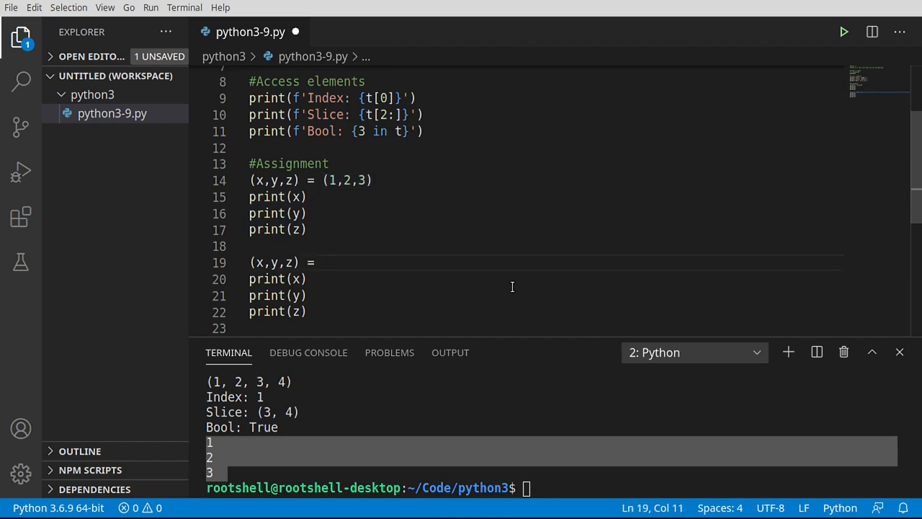
type("range(")
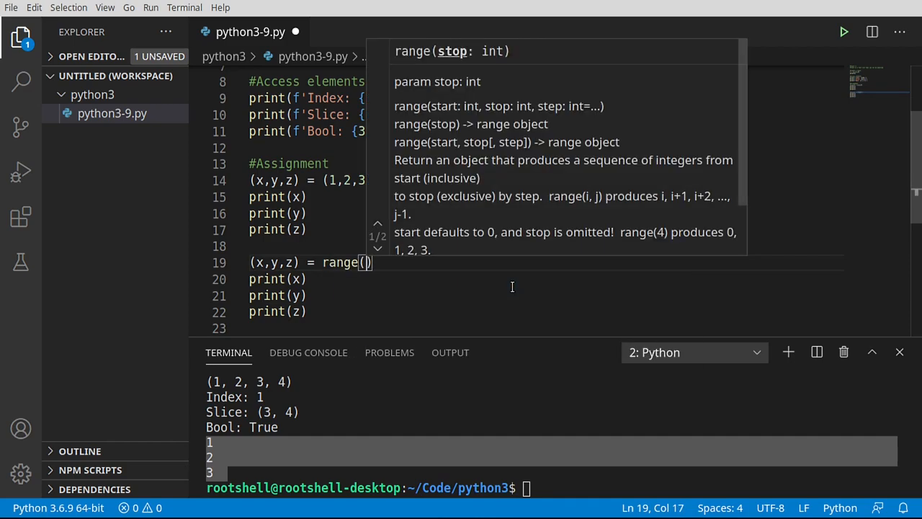
type("1")
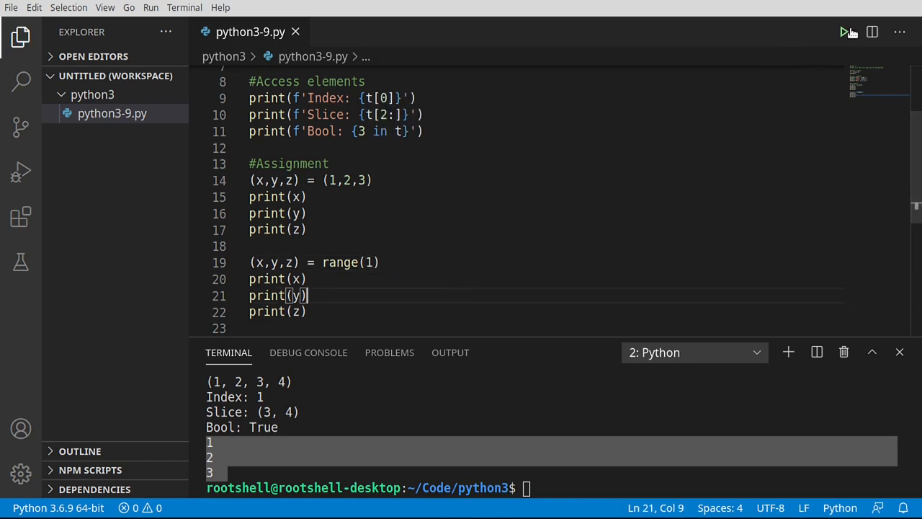
Run with range(6) to see the too-many-values ValueError, then change it to range(3).
left_click(843, 32)
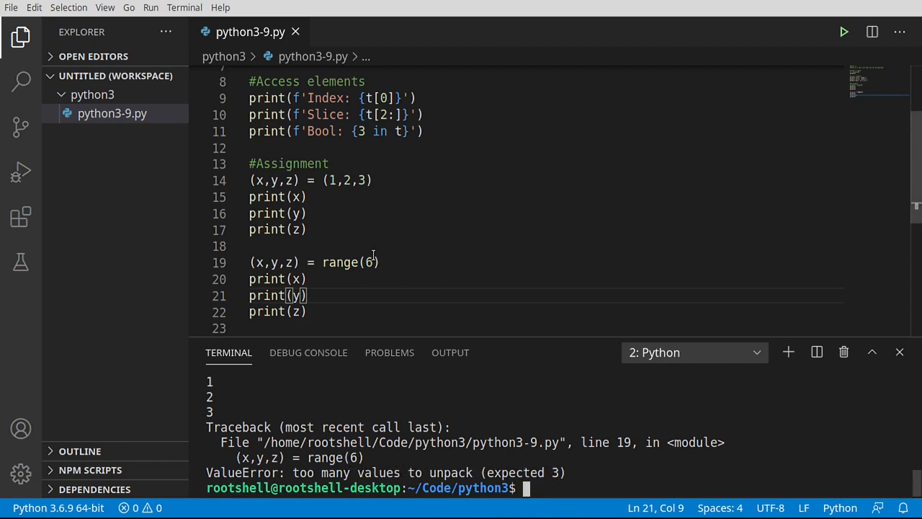
double_click(369, 263)
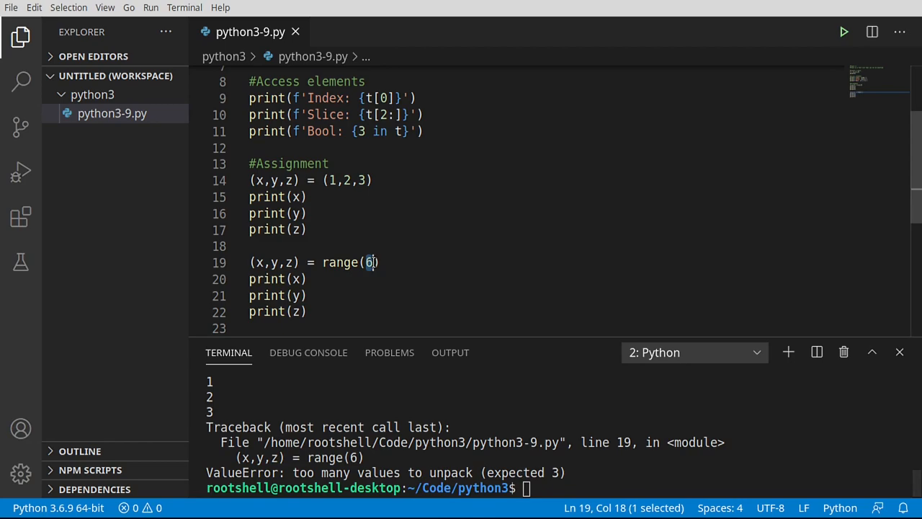
type("3")
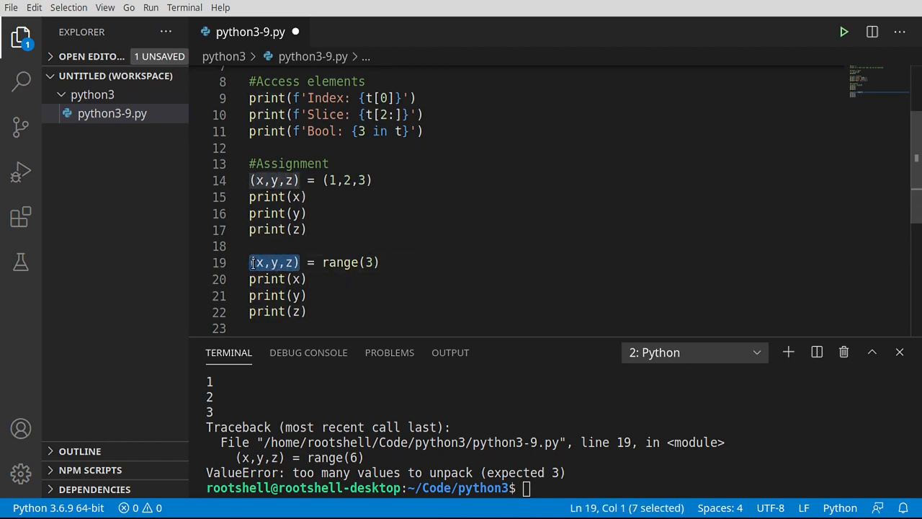
mouse_move(281, 262)
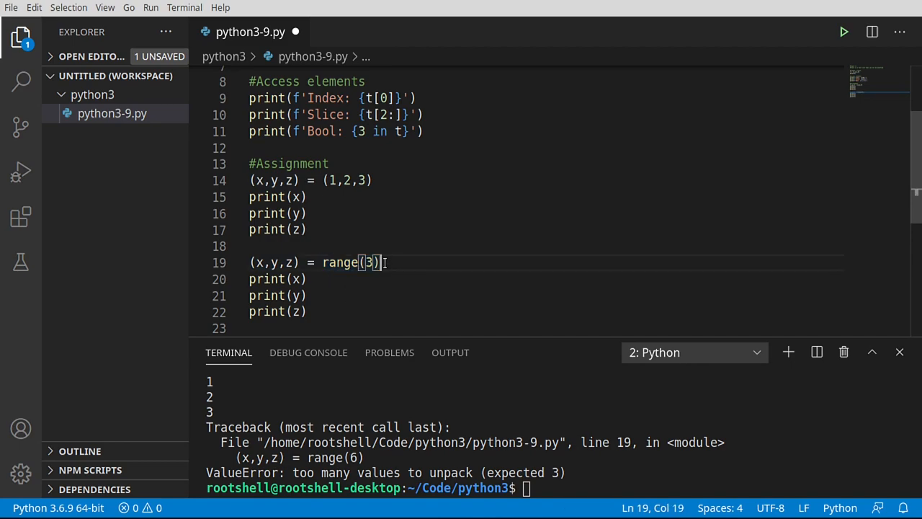
Run the script to print 0, 1, 2 and range(0, 3).
left_click(307, 312)
type("print(range(3))")
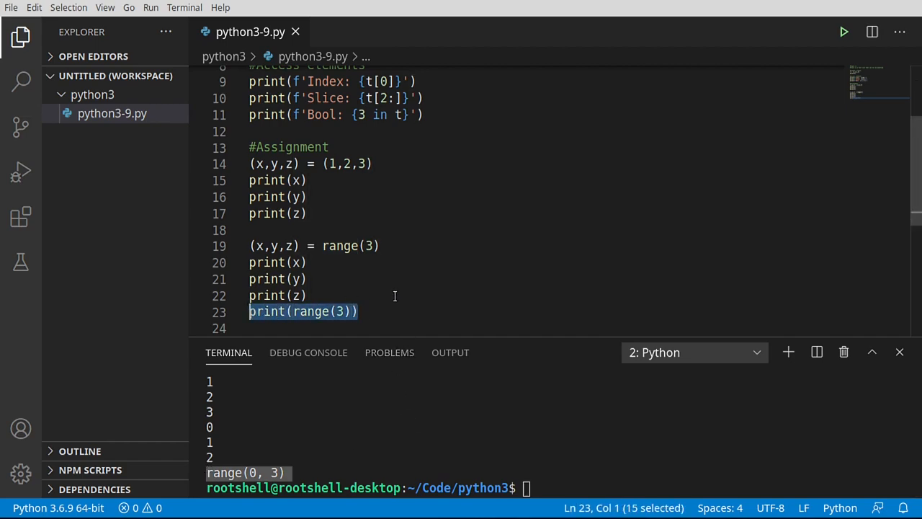
mouse_move(223, 316)
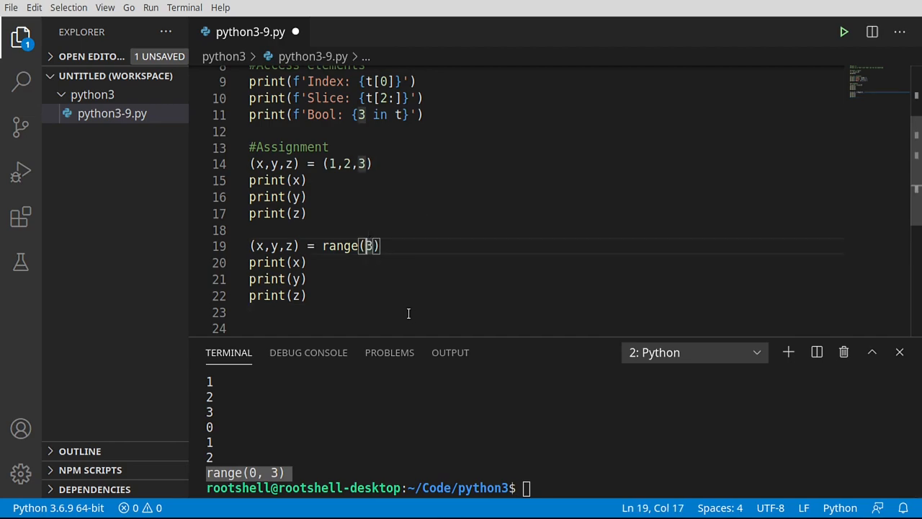
mouse_move(397, 297)
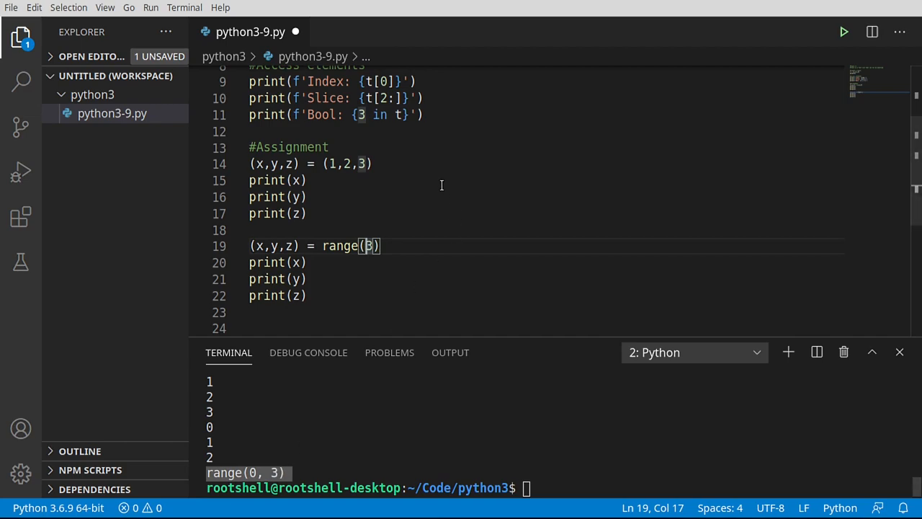
Change range(3) to range(1,4) in the second unpacking line.
double_click(367, 245)
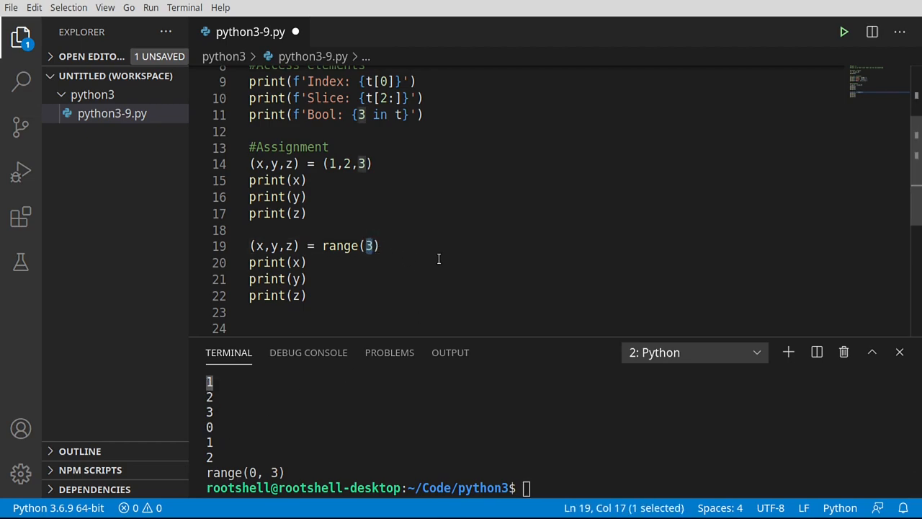
type("1")
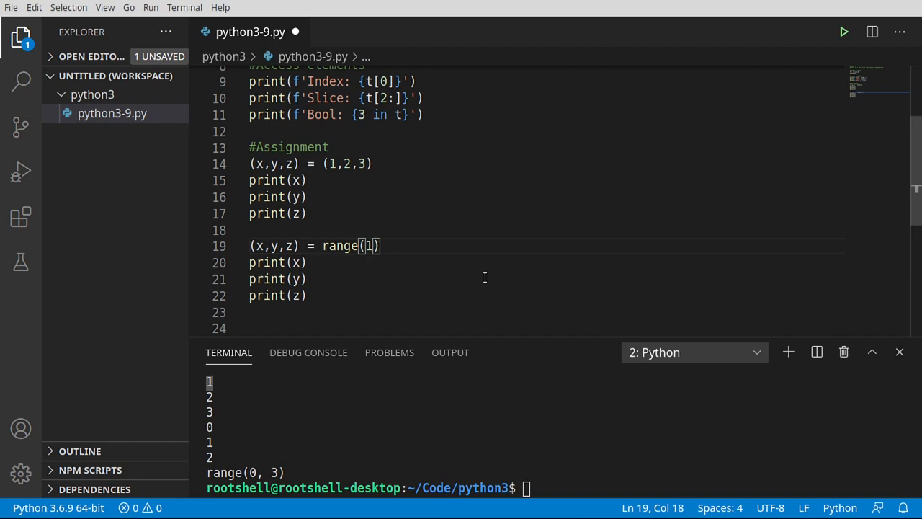
type(",")
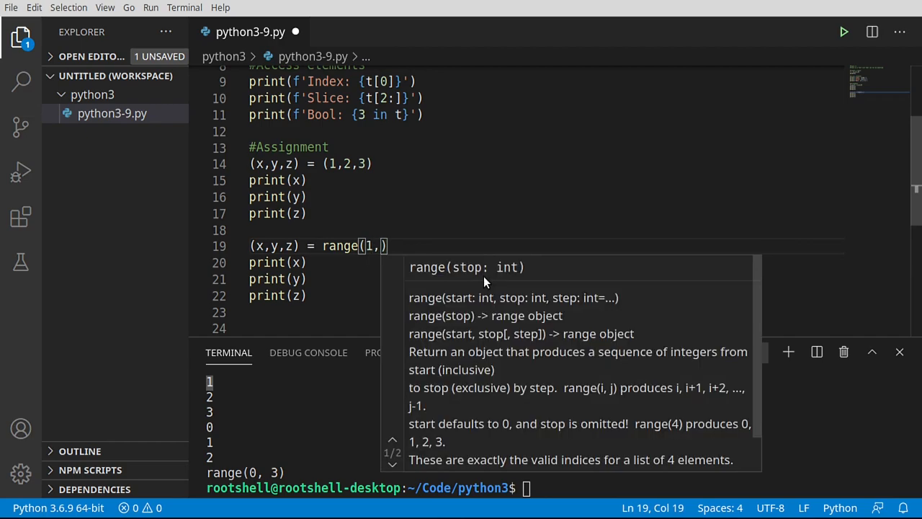
type("4")
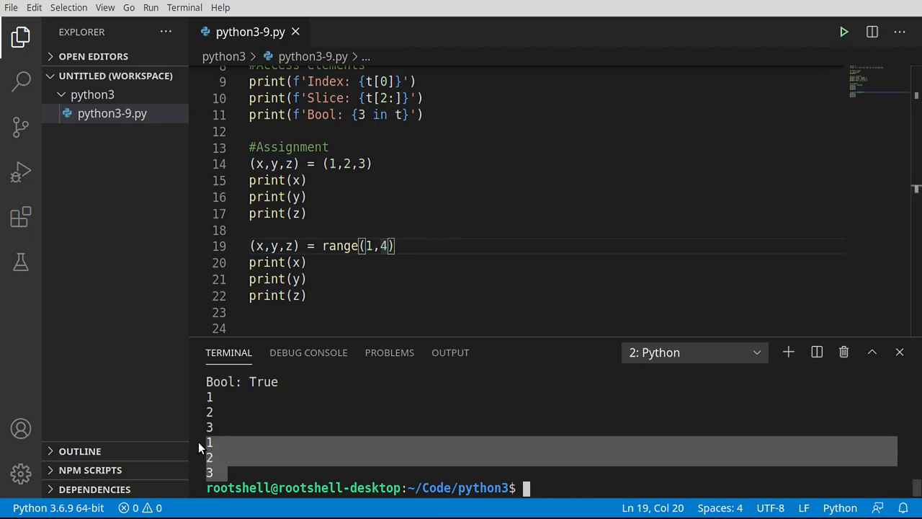
mouse_move(622, 293)
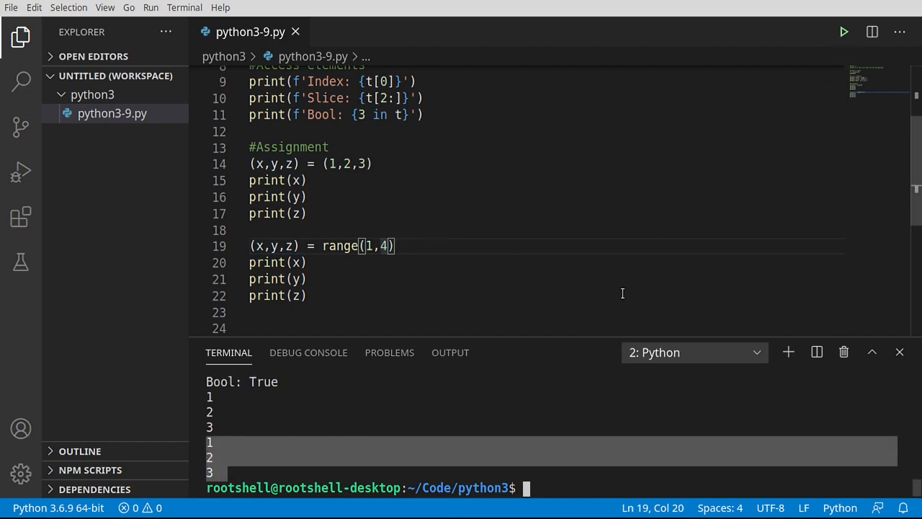